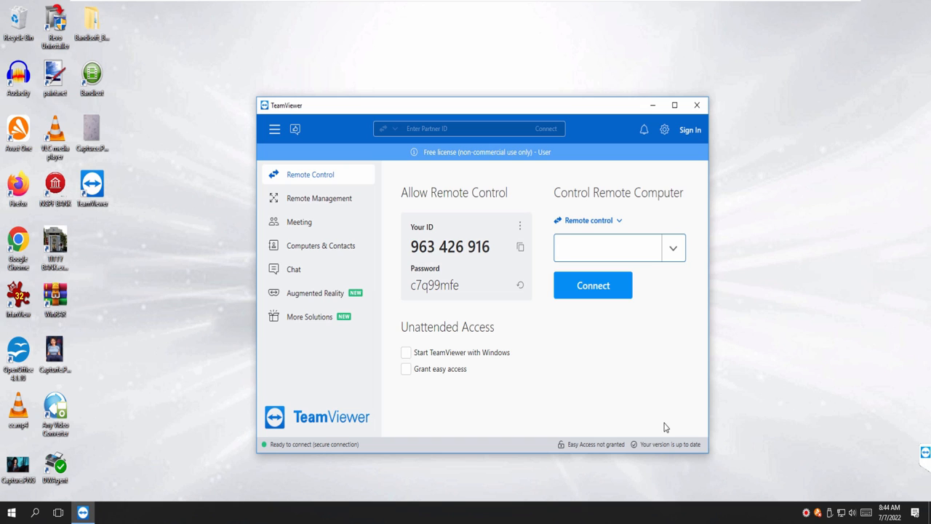
Accept the incoming TeamViewer connection and collapse the session list panel.
{"action": "left_click", "coordinate": [603, 247]}
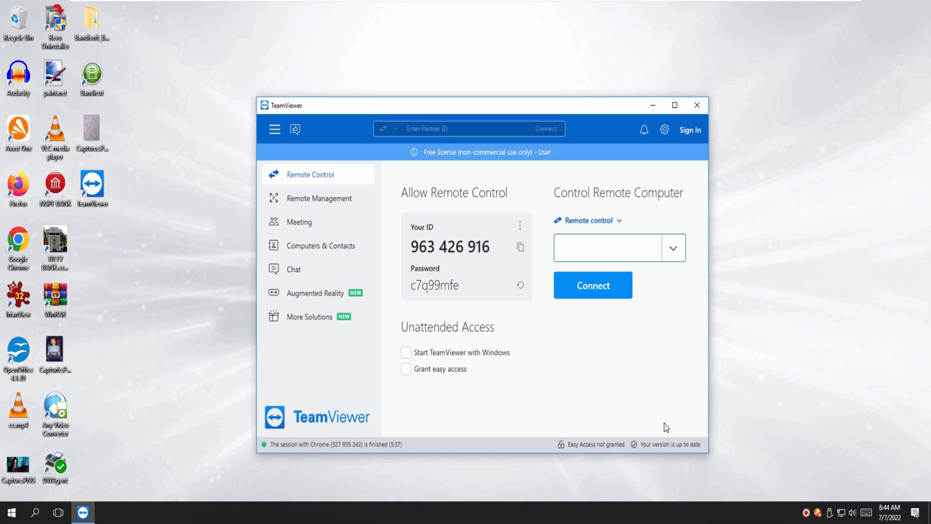
{"action": "left_click", "coordinate": [607, 248]}
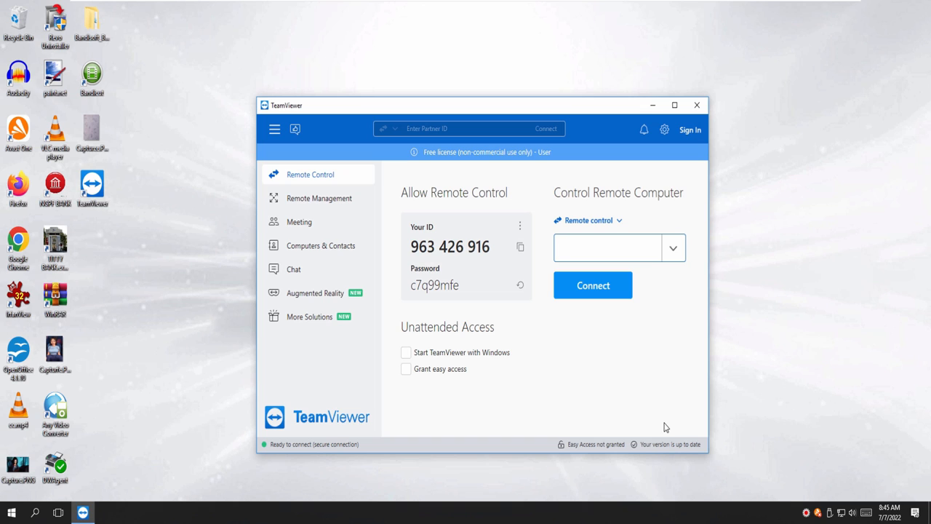
{"action": "left_click", "coordinate": [608, 247]}
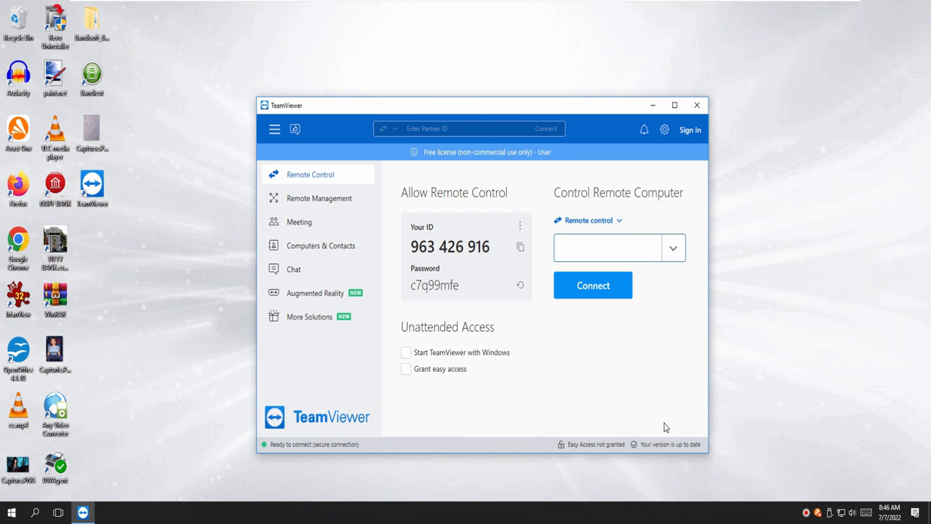
{"action": "left_click", "coordinate": [608, 248]}
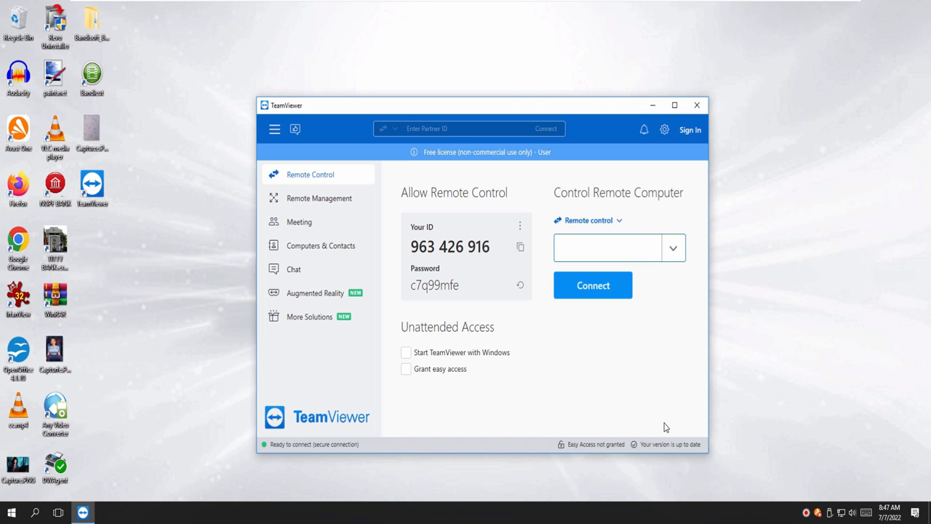
{"action": "left_click", "coordinate": [605, 247]}
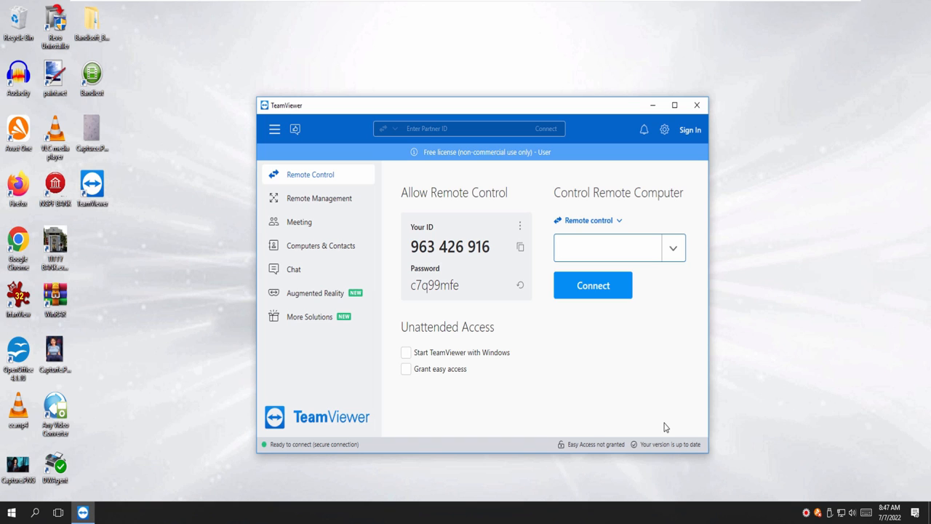
{"action": "left_click", "coordinate": [607, 248]}
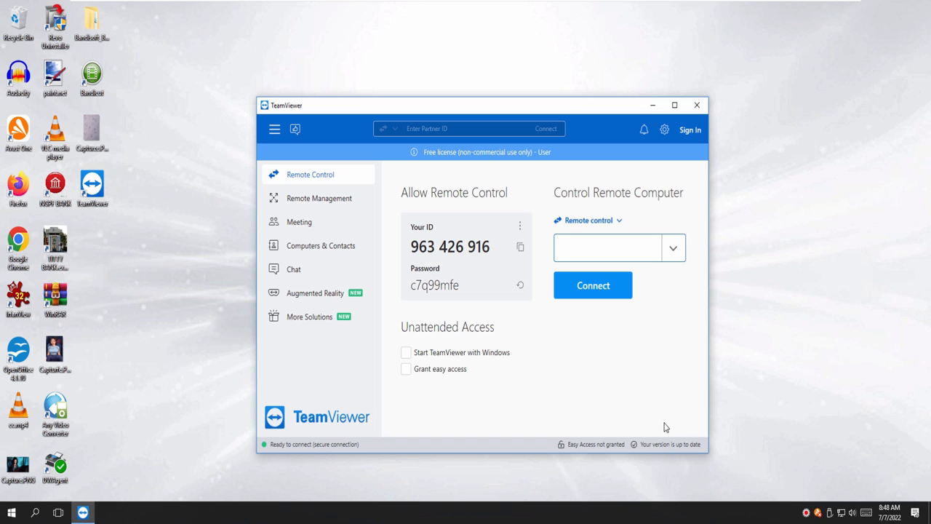
{"action": "left_click", "coordinate": [608, 248]}
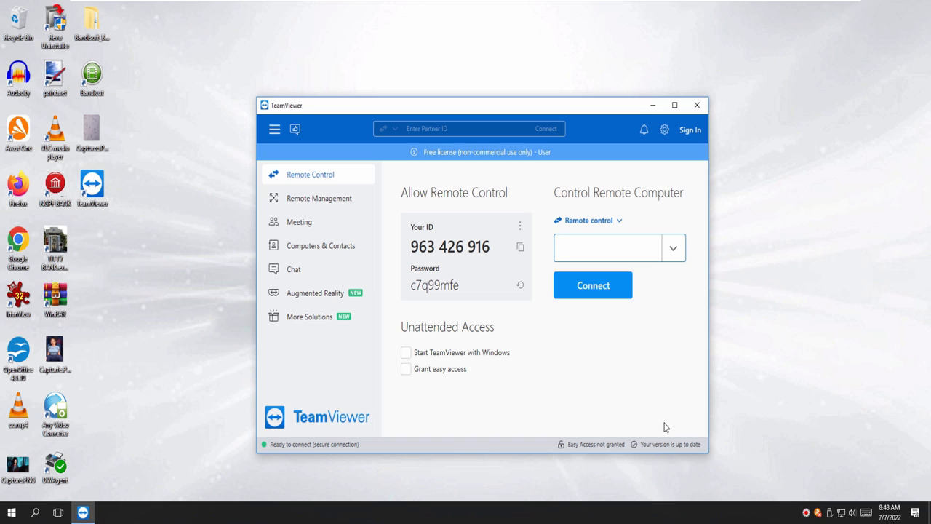
{"action": "left_click", "coordinate": [607, 247]}
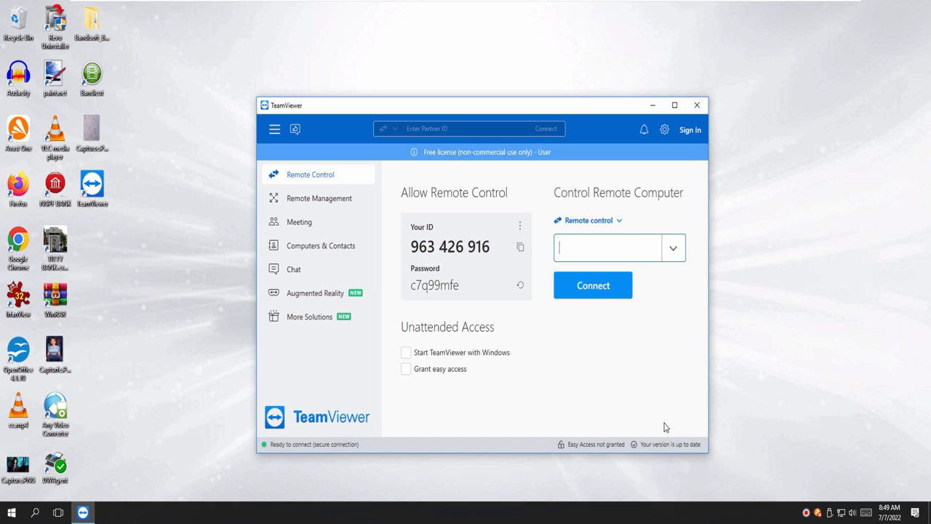
{"action": "mouse_move", "coordinate": [662, 425]}
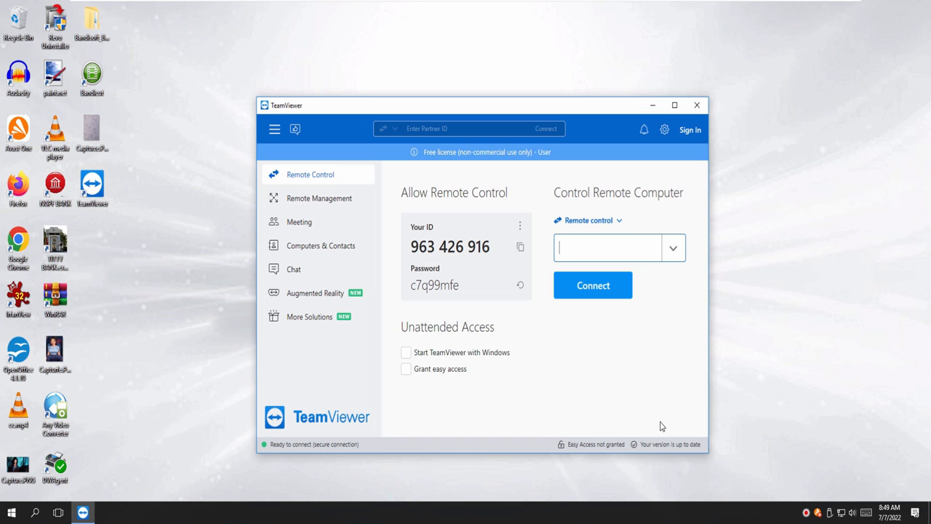
{"action": "mouse_move", "coordinate": [825, 5]}
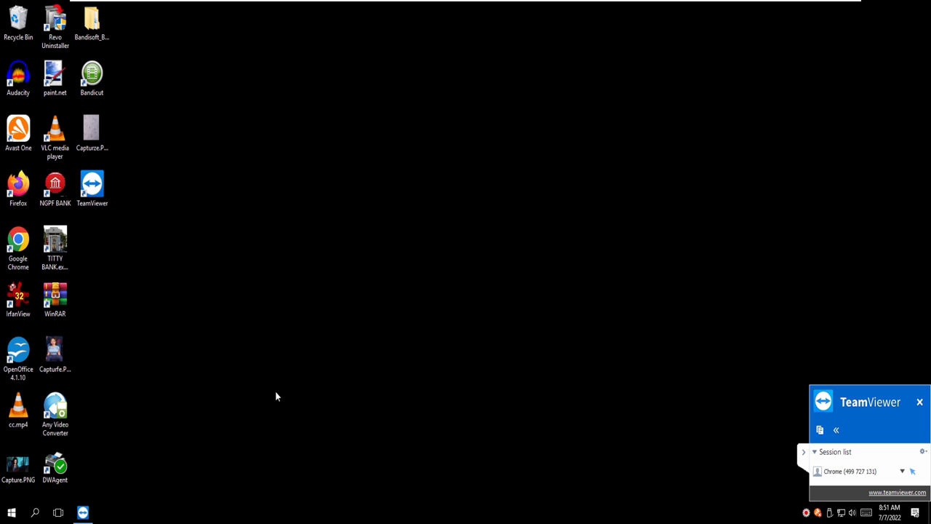
{"action": "mouse_move", "coordinate": [555, 30]}
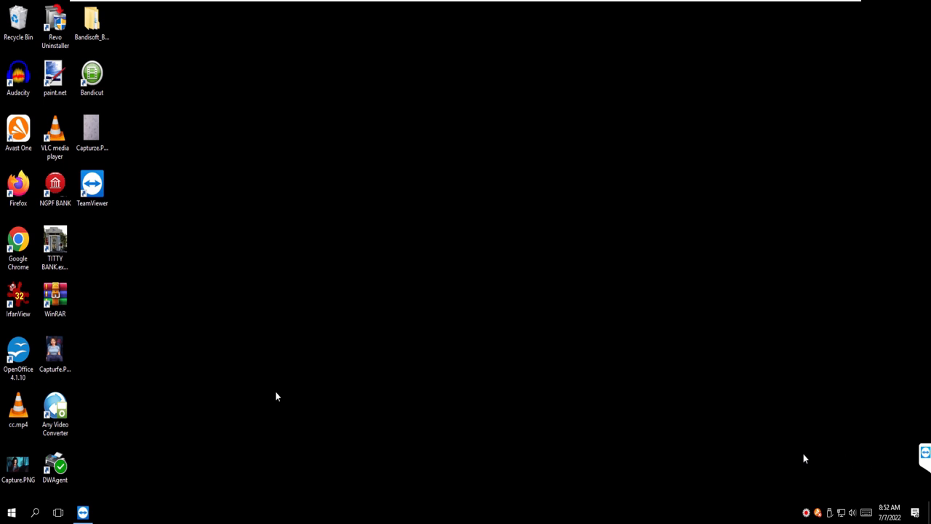
{"action": "mouse_move", "coordinate": [805, 450]}
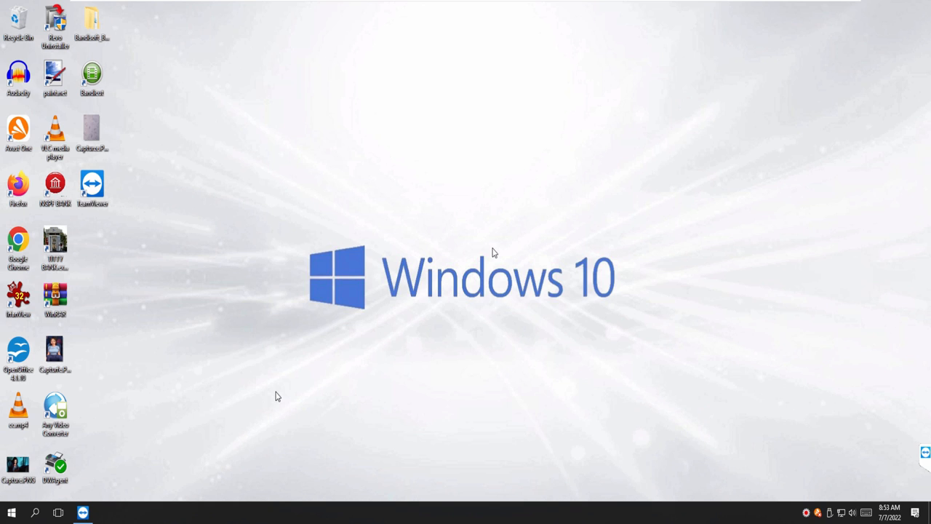
{"action": "mouse_move", "coordinate": [552, 24]}
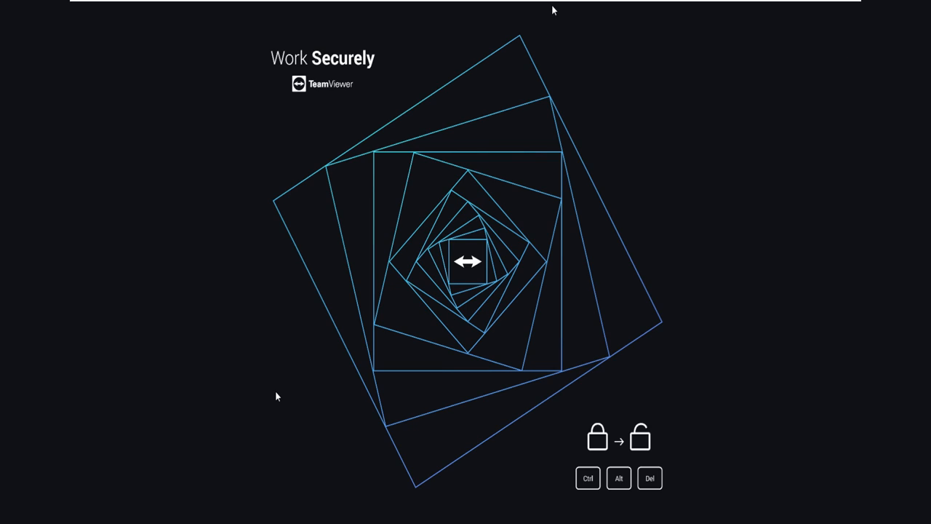
{"action": "mouse_move", "coordinate": [46, 488]}
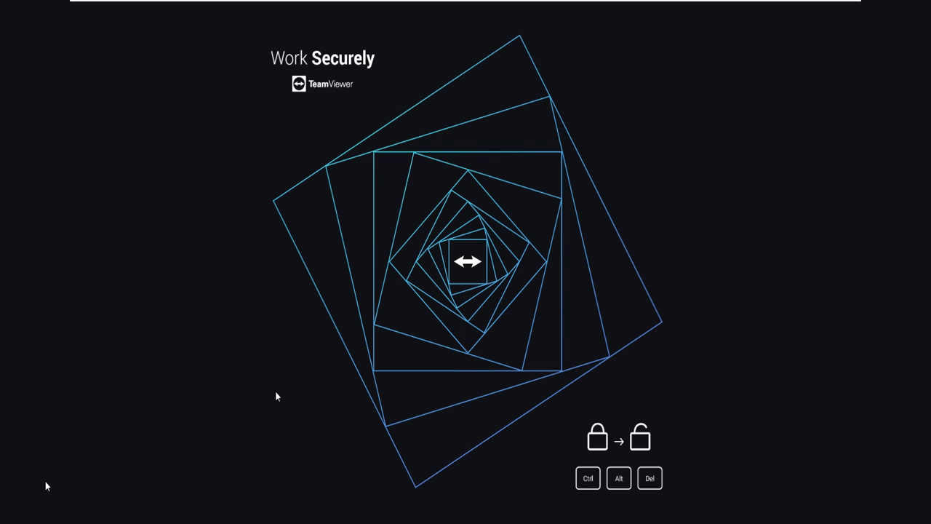
{"action": "mouse_move", "coordinate": [206, 83]}
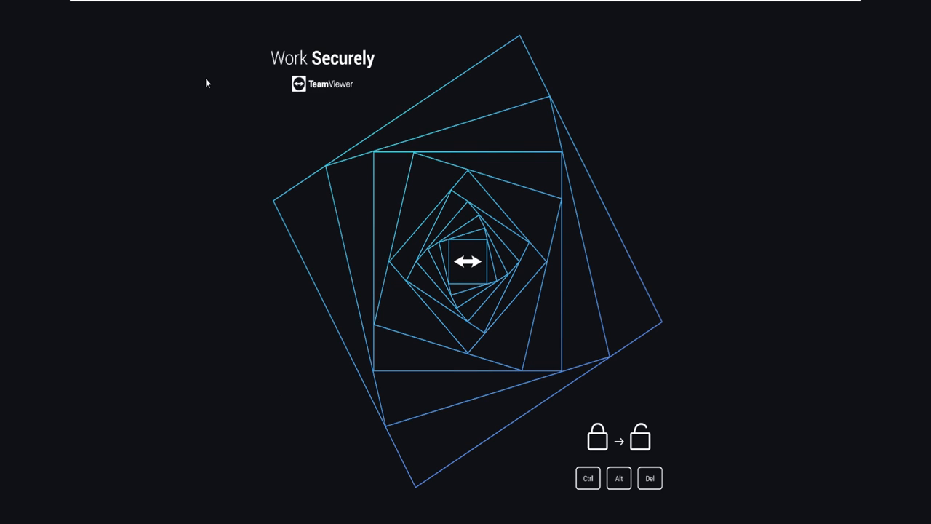